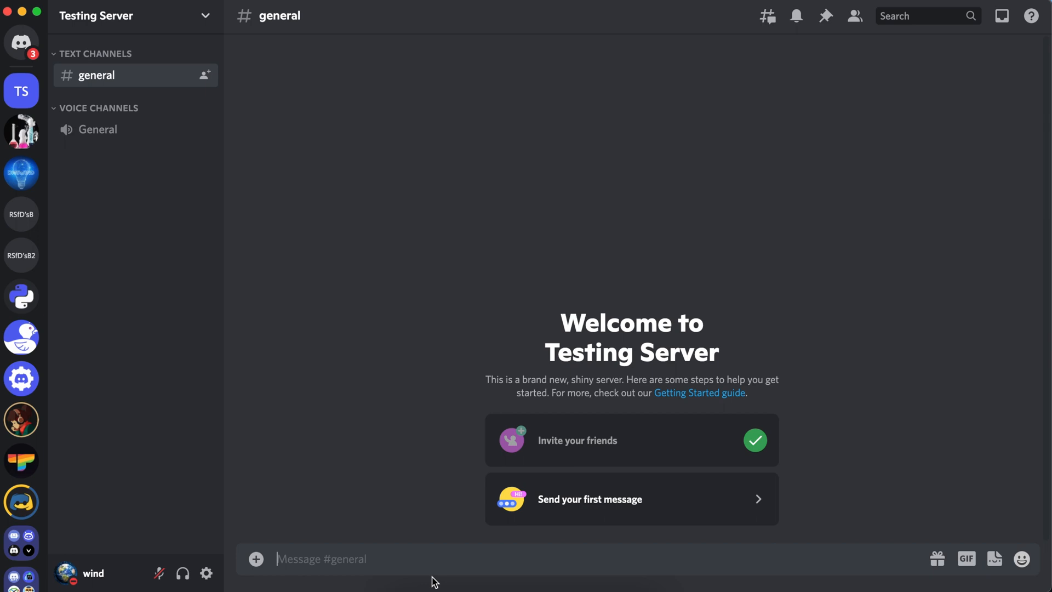
- Post 'spam' twice in #general, then dismiss the Timed Out notice
{"action": "type", "text": "spam"}
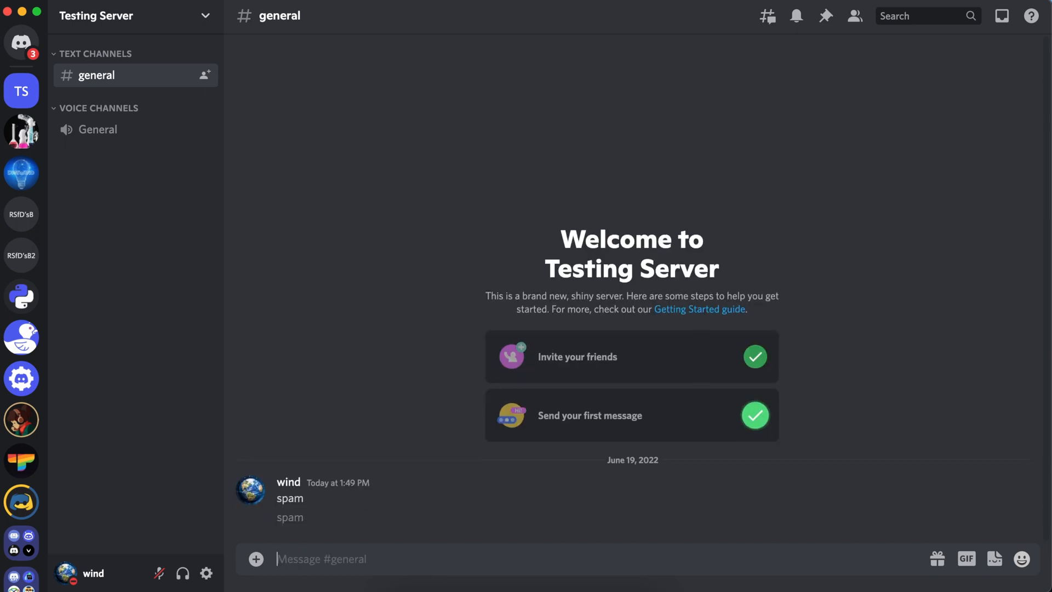
{"action": "type", "text": "spam"}
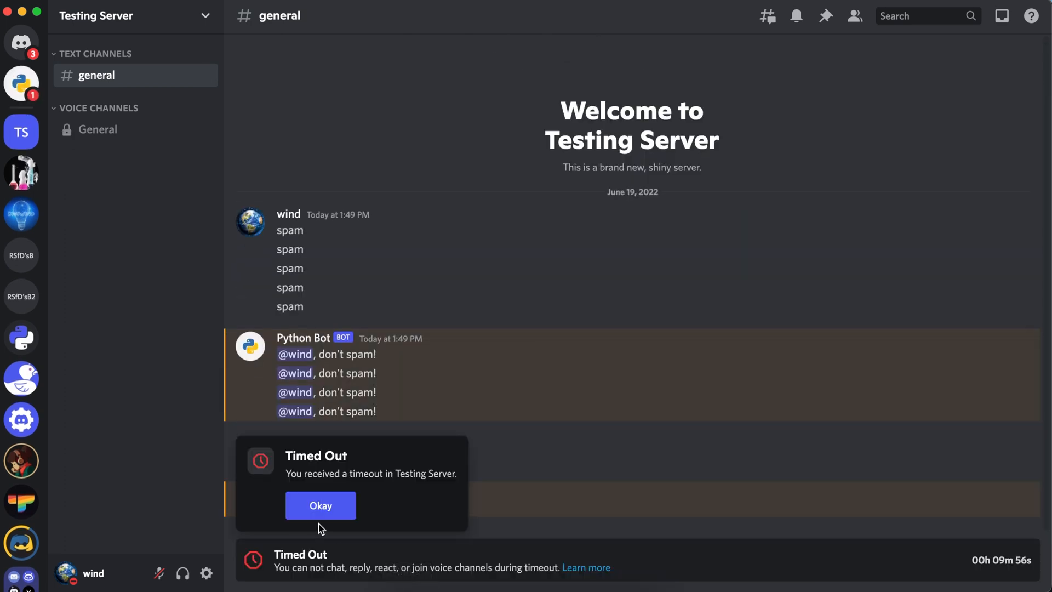
{"action": "left_click", "coordinate": [320, 506]}
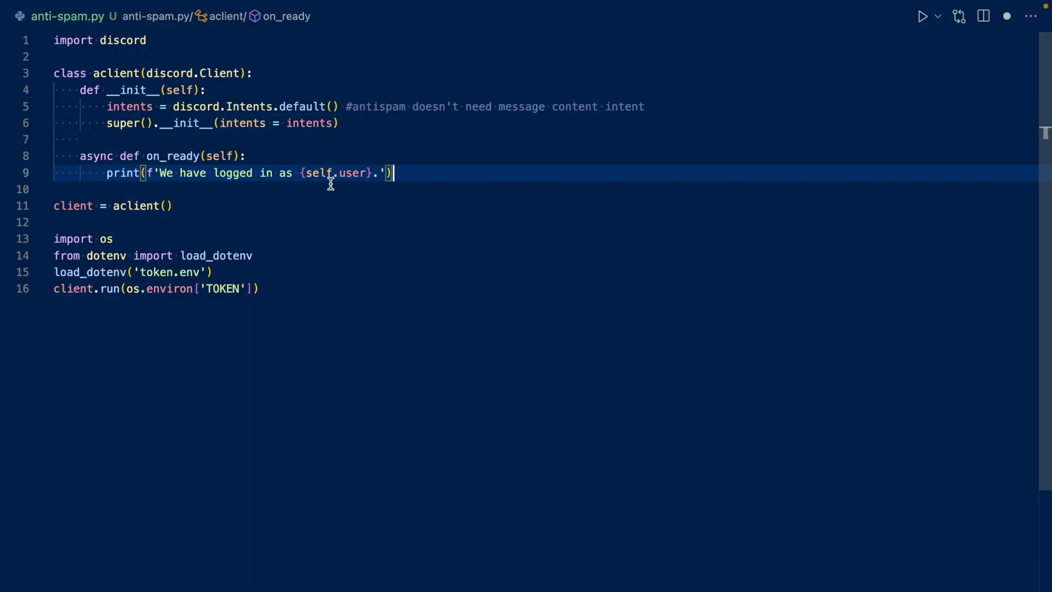
{"action": "mouse_move", "coordinate": [302, 106]}
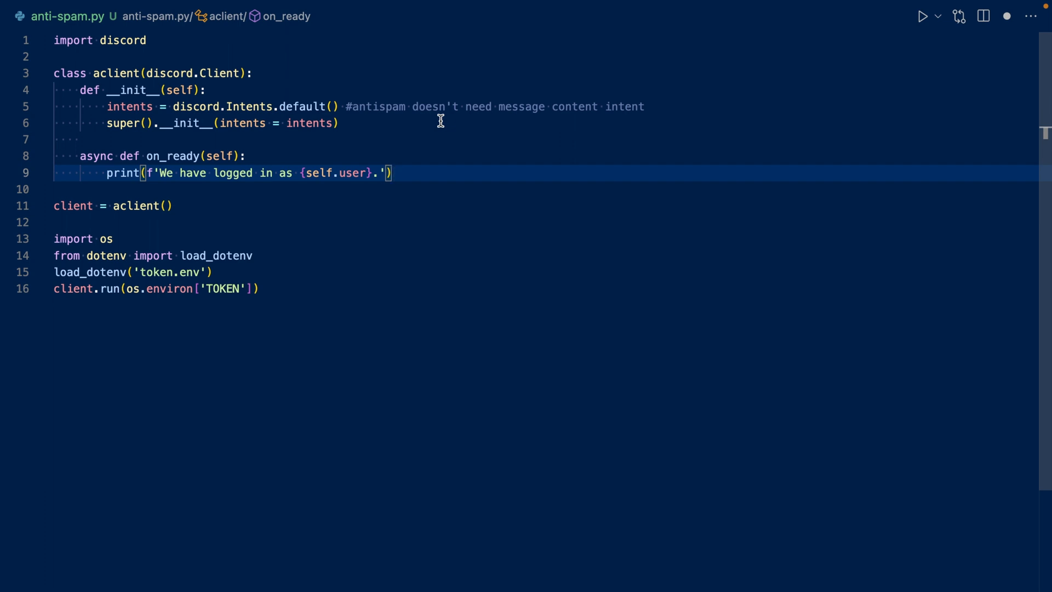
- Import commands from discord.ext and add an anti_spam CooldownMapping of 5 per 15 seconds per member
{"action": "type", "text": "from discord.ext import commands"}
{"action": "left_click", "coordinate": [547, 139]}
{"action": "type", "text": "self.anti_spam = commands.CooldownMapping.from_cooldown(5, 15, commands.BucketType.member)"}
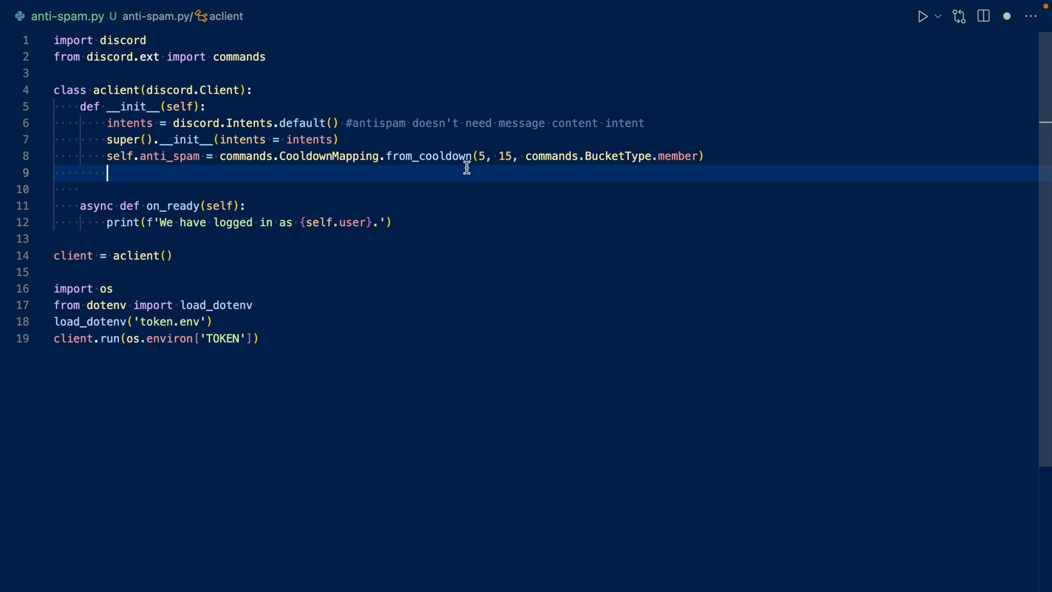
{"action": "mouse_move", "coordinate": [480, 156]}
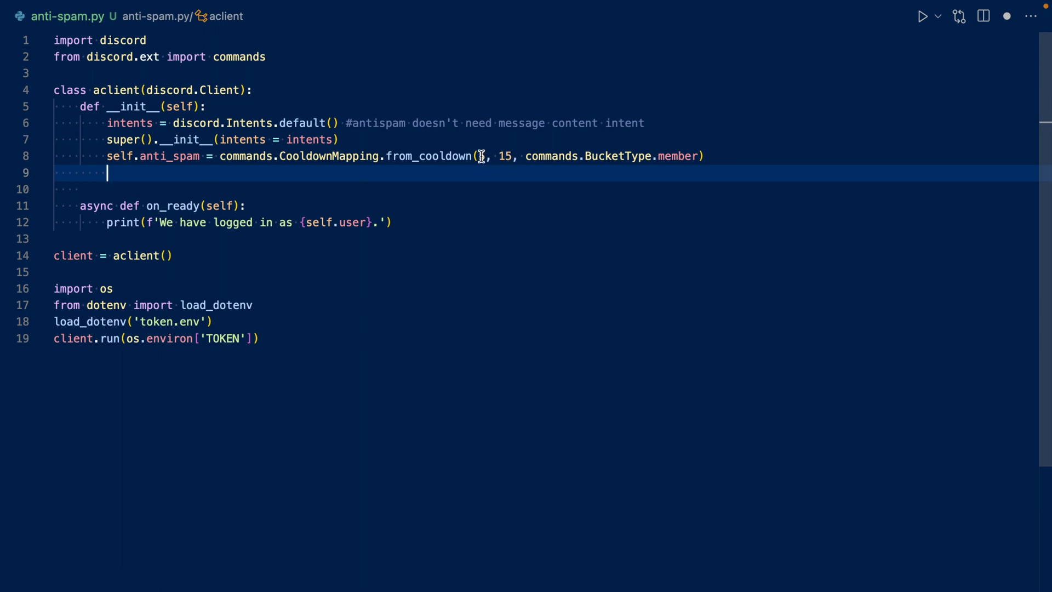
{"action": "type", "text": "5"}
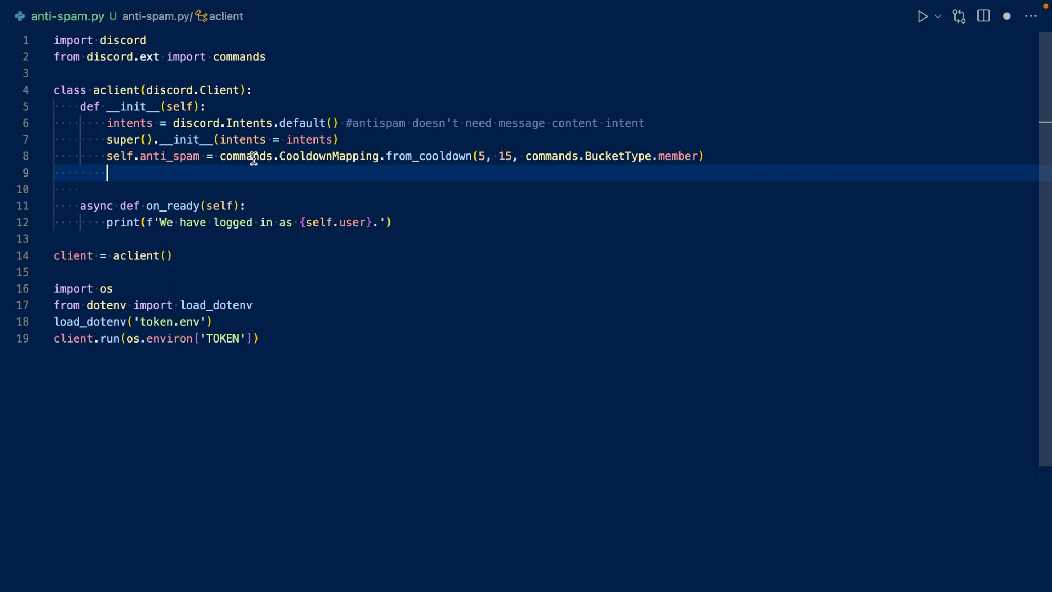
{"action": "mouse_move", "coordinate": [309, 139]}
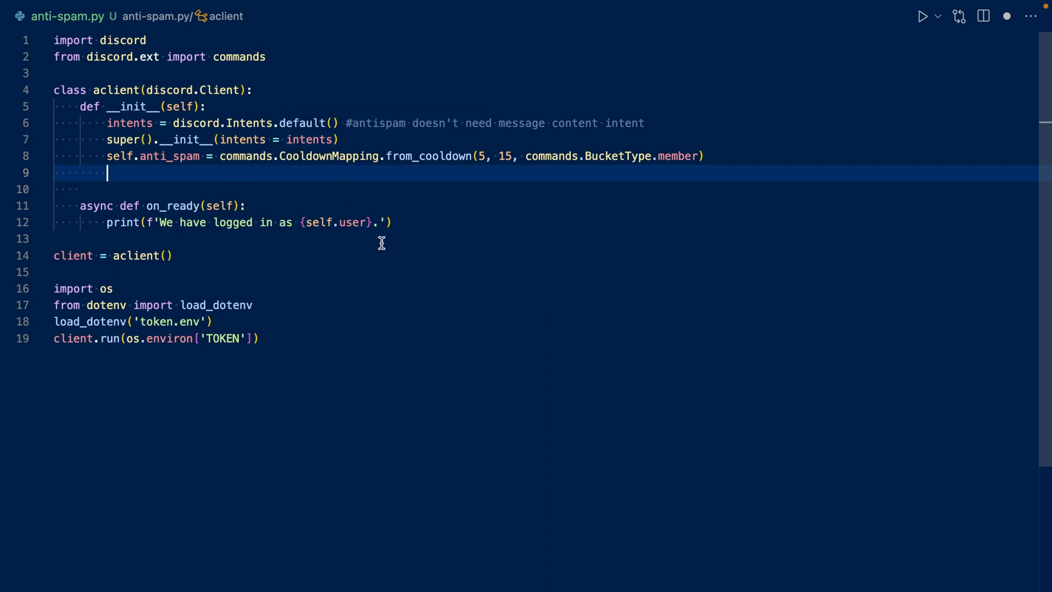
- Add async on_message that returns for non-TextChannel messages or bot authors
{"action": "type", "text": "async def on_message(self, message):"}
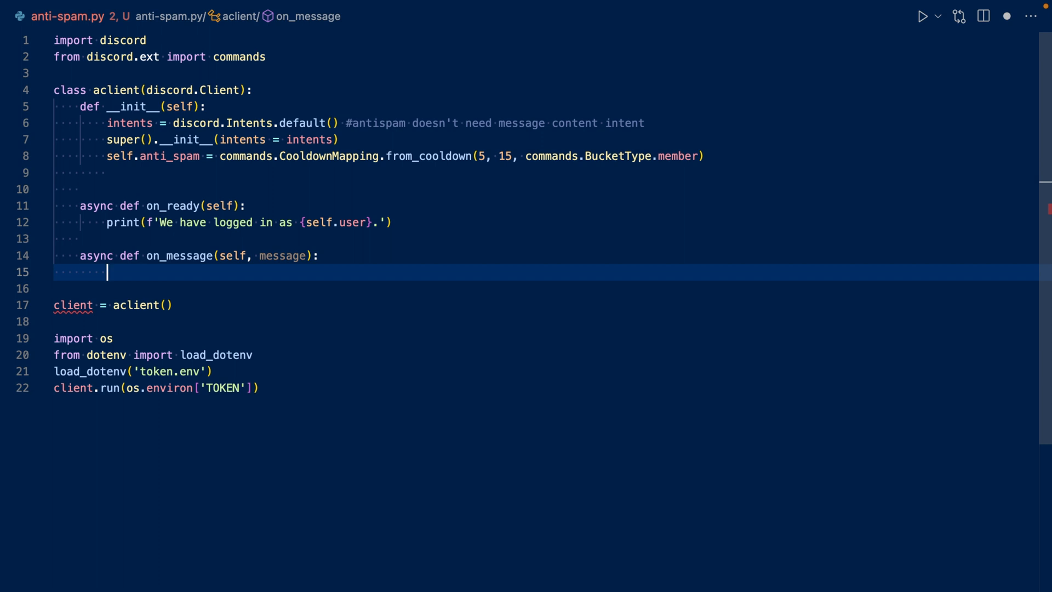
{"action": "mouse_move", "coordinate": [219, 202]}
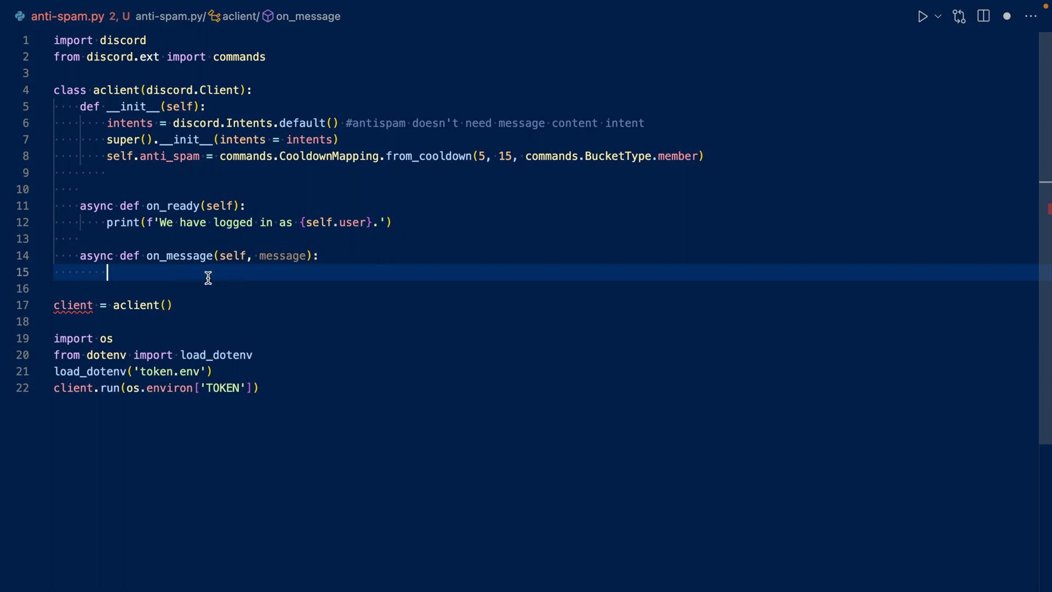
{"action": "mouse_move", "coordinate": [60, 321]}
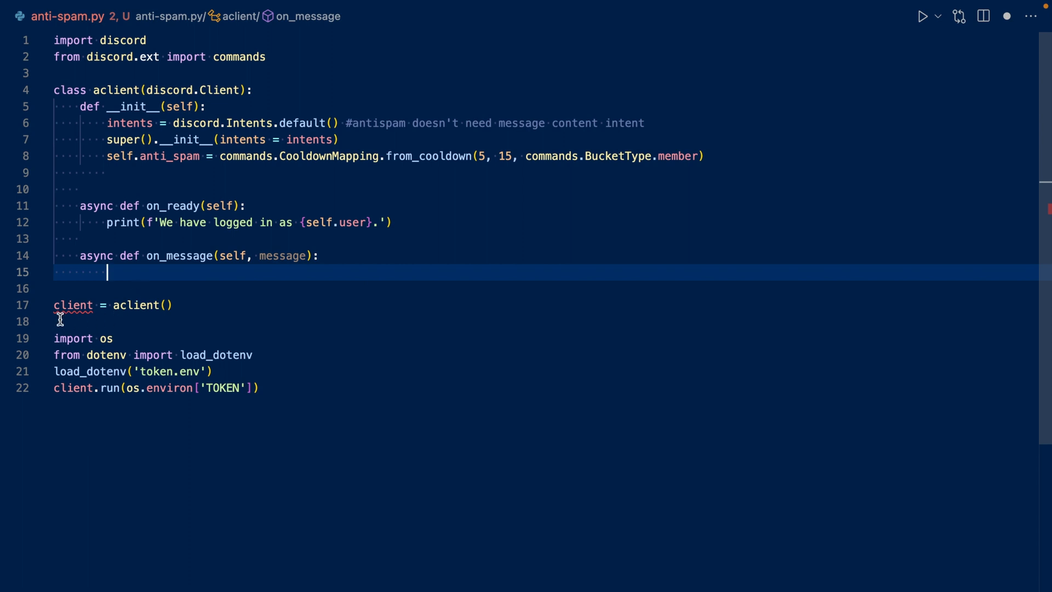
{"action": "mouse_move", "coordinate": [162, 293]}
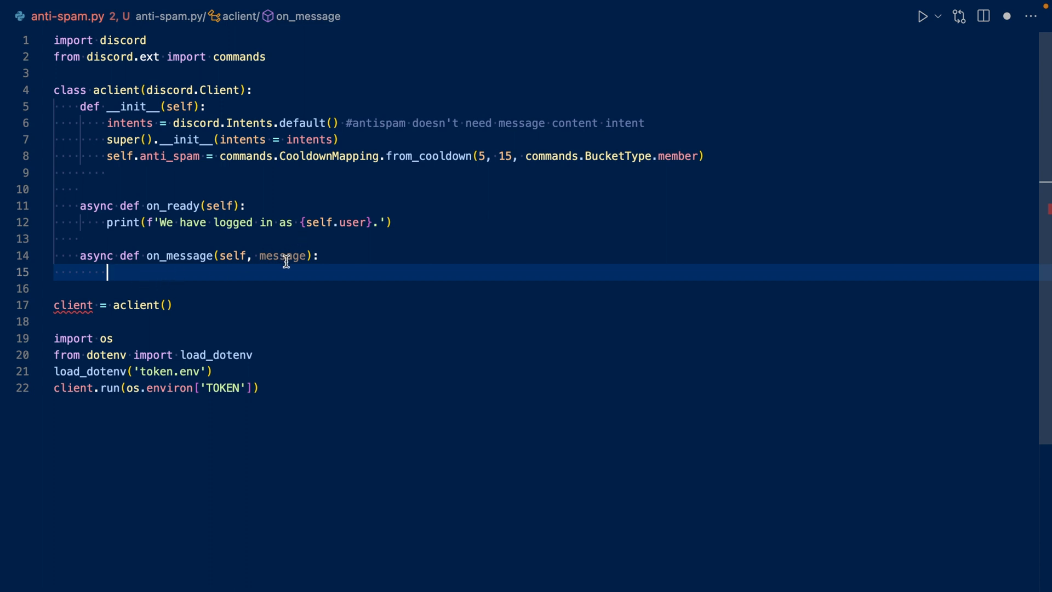
{"action": "mouse_move", "coordinate": [236, 317]}
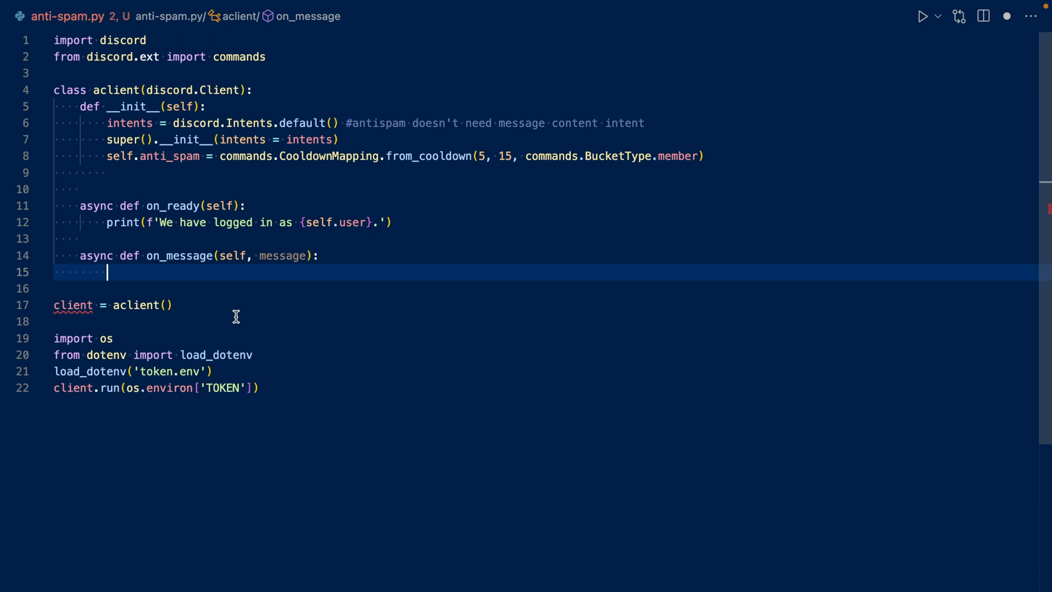
{"action": "mouse_move", "coordinate": [258, 302]}
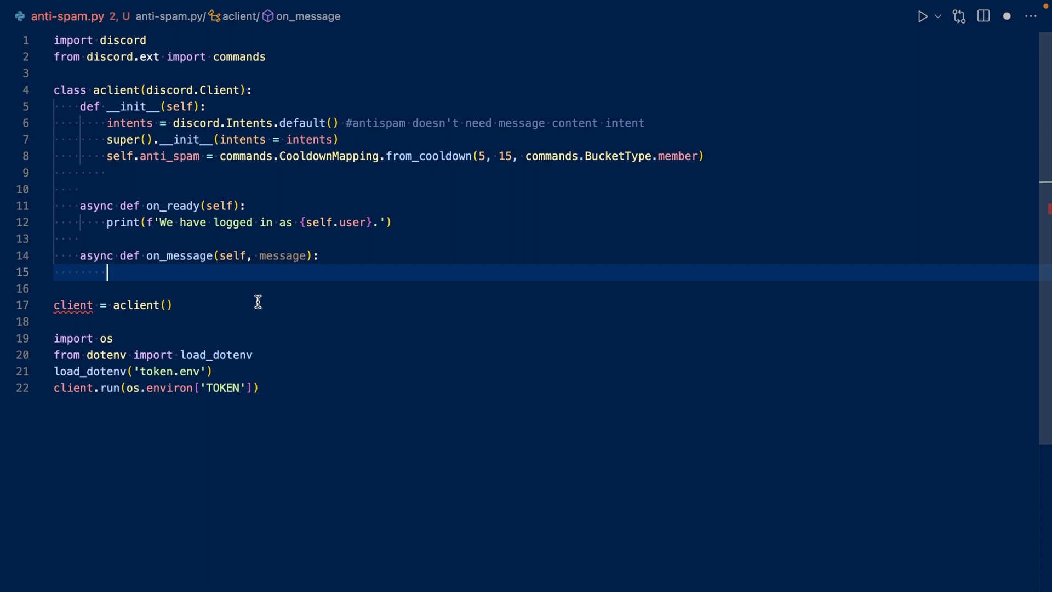
{"action": "type", "text": "if type(message.channel) is not discord.TextChannel or mess"}
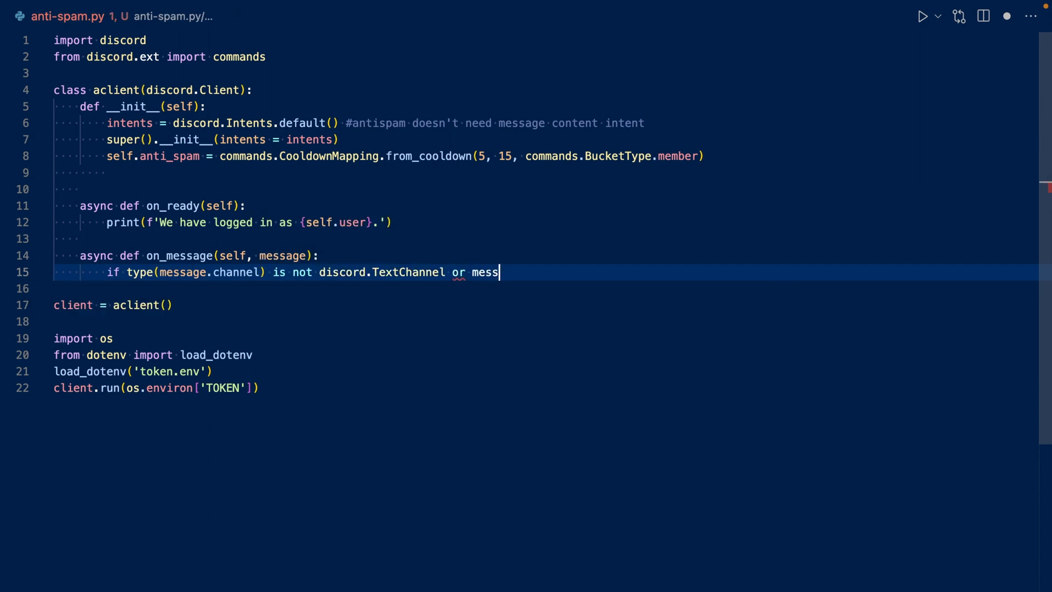
{"action": "type", "text": "age.author.bot: return"}
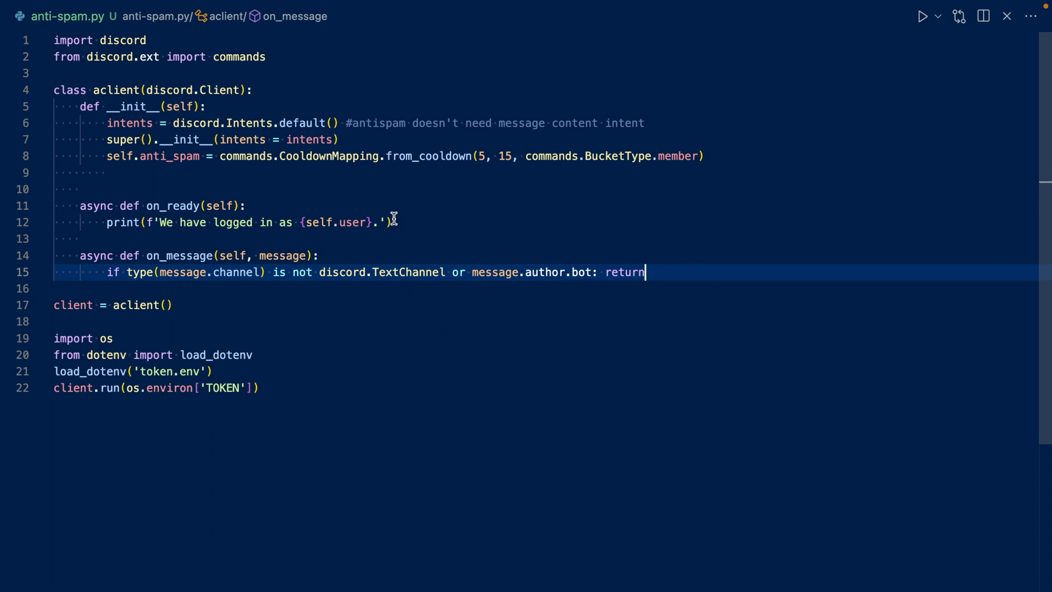
{"action": "mouse_move", "coordinate": [119, 167]}
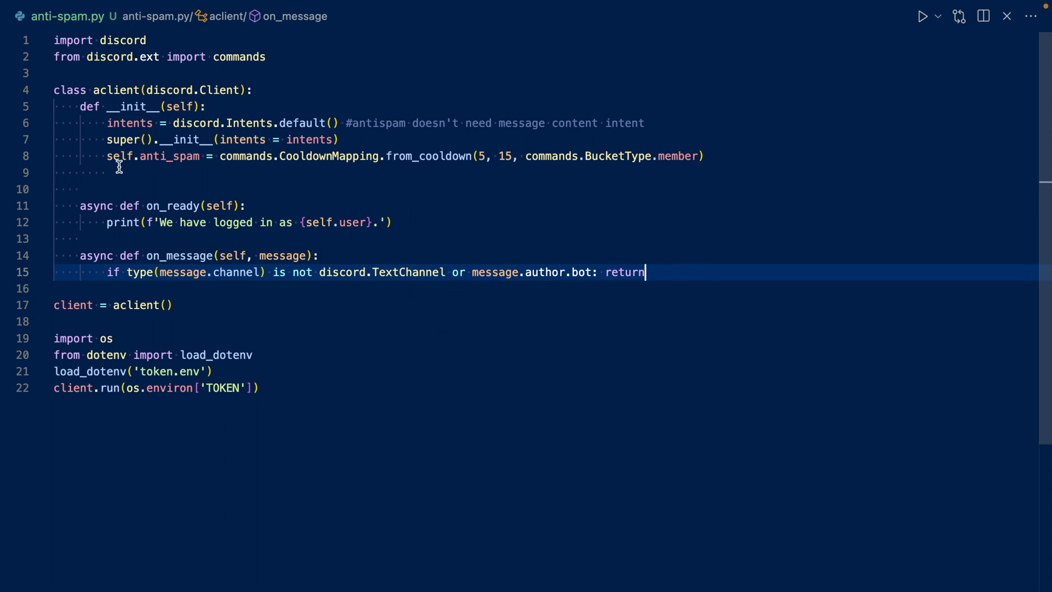
- Get the anti_spam bucket and, when rate-limited, send a don't-spam mention with delete_after=10
{"action": "type", "text": "bucket = self.anti_spam.get_bucket(message"}
{"action": "type", "text": "retry_after = bucket.update_rate_limit()"}
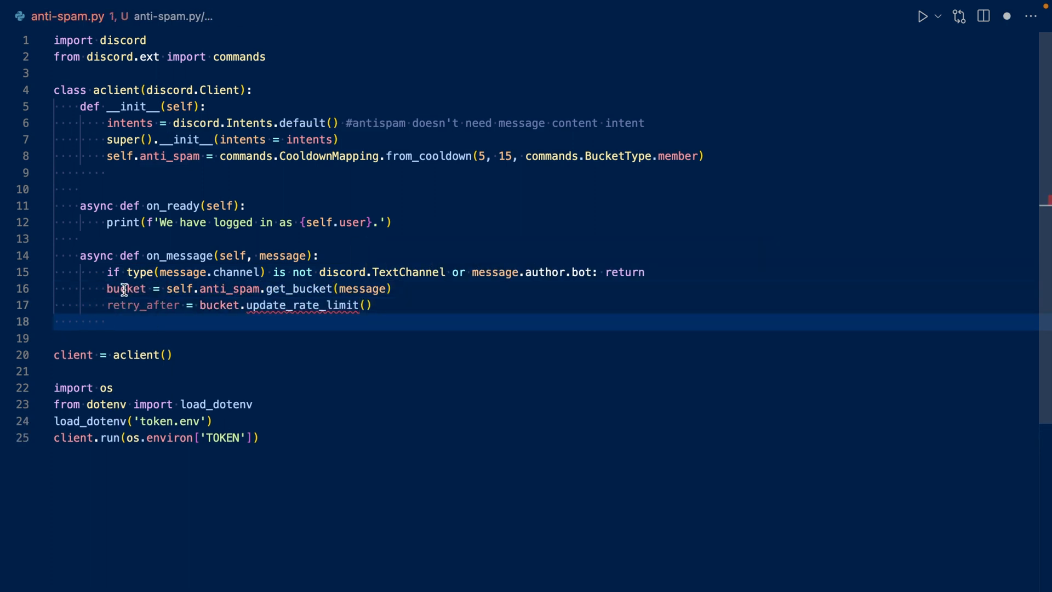
{"action": "mouse_move", "coordinate": [499, 164]}
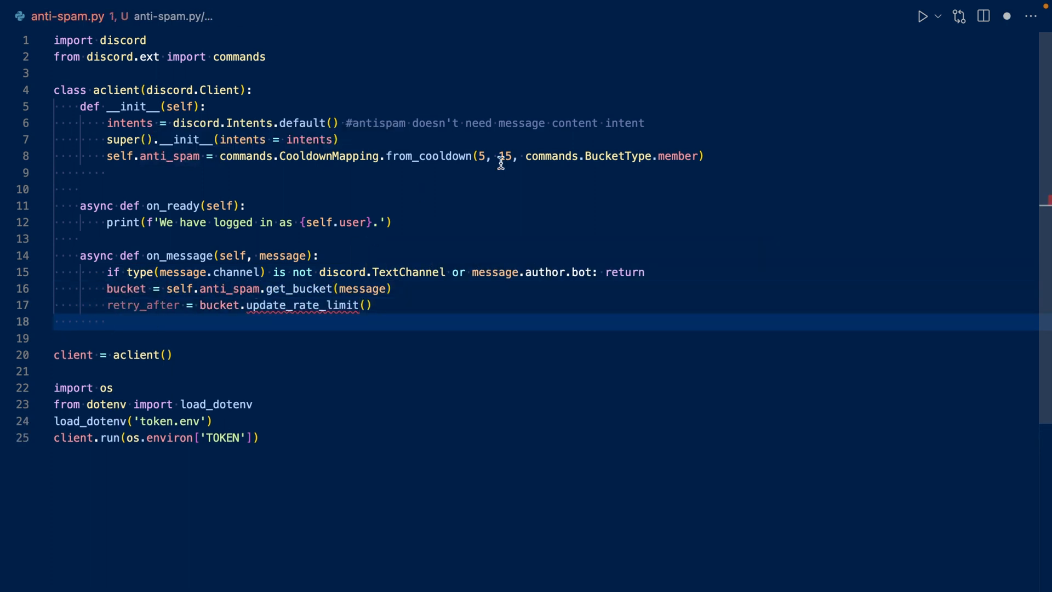
{"action": "mouse_move", "coordinate": [323, 301]}
{"action": "type", "text": "if ret"}
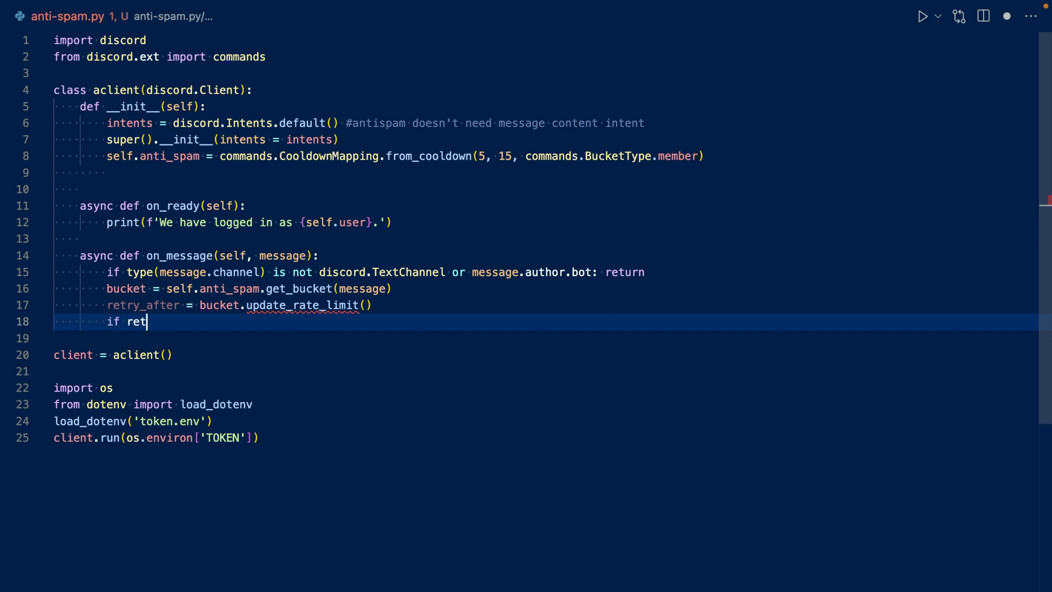
{"action": "type", "text": "ry_after:"}
{"action": "type", "text": "await message.delete()"}
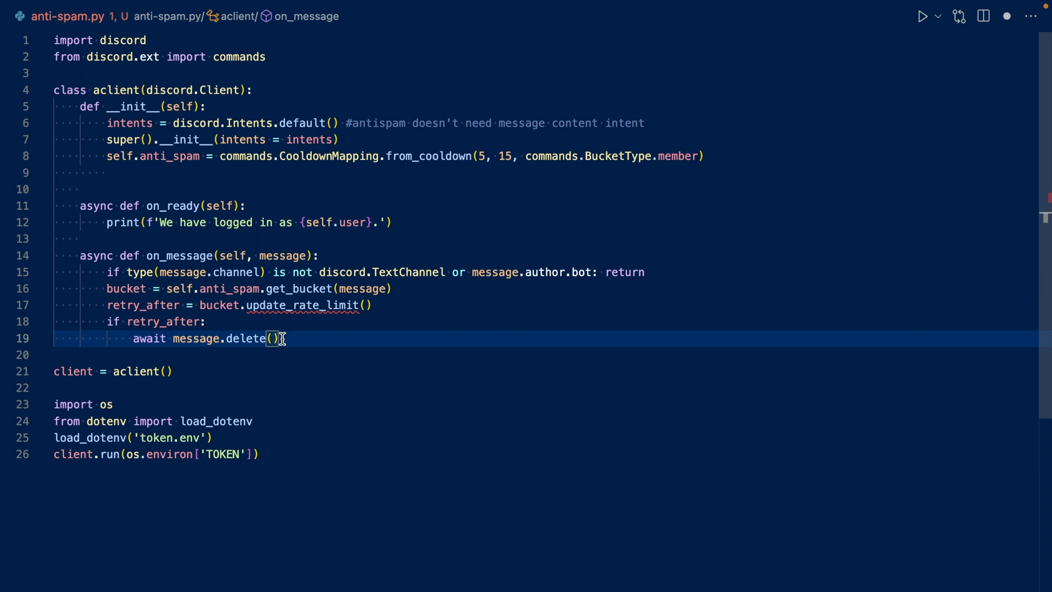
{"action": "mouse_move", "coordinate": [497, 185]}
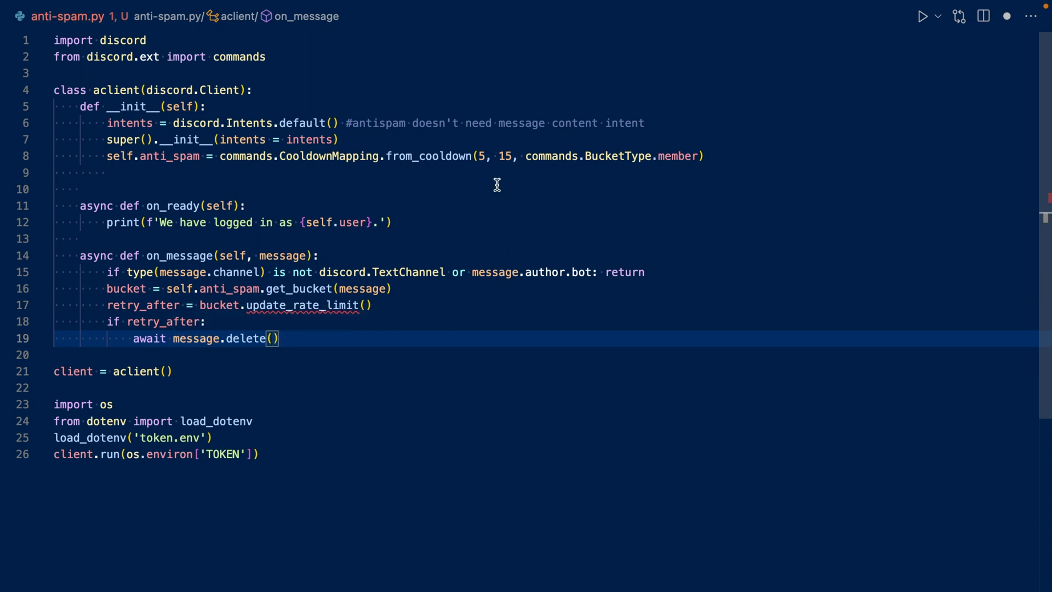
{"action": "mouse_move", "coordinate": [485, 155]}
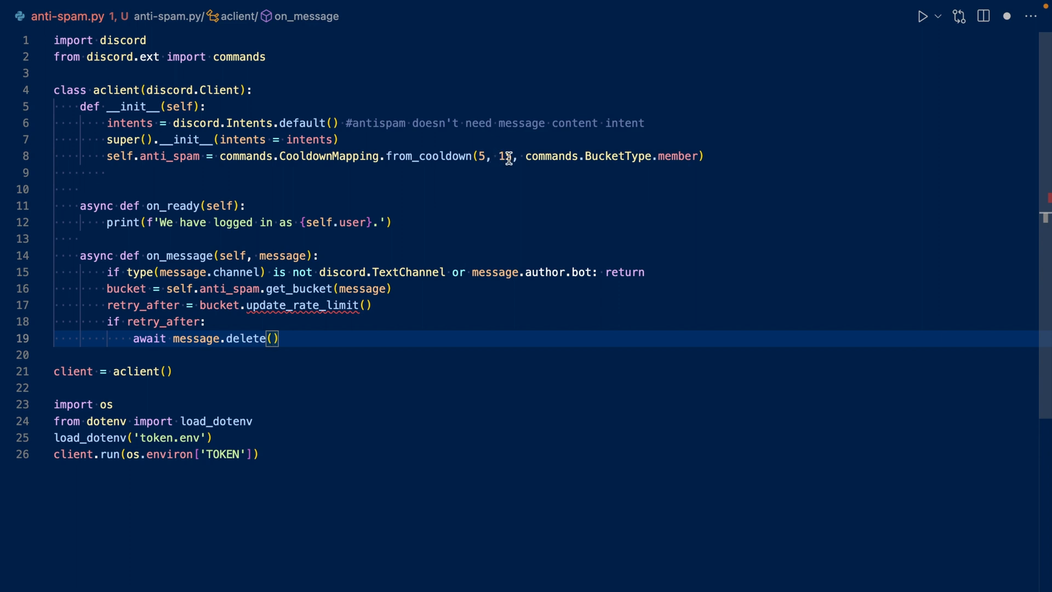
{"action": "type", "text": "5"}
{"action": "type", "text": "await message."}
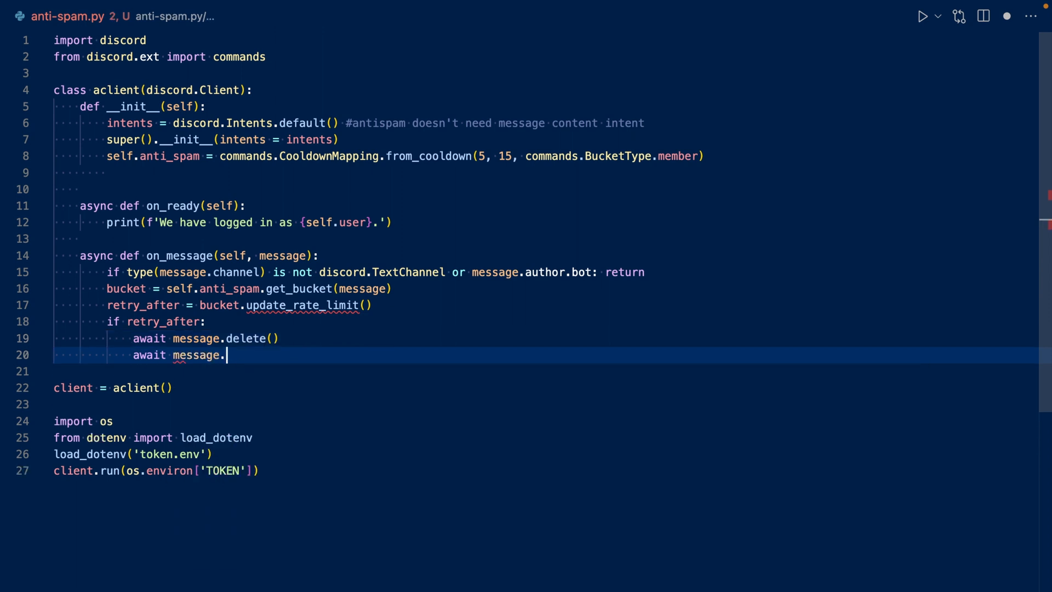
{"action": "type", "text": "channel.send(f\"{message.author.mention}, don't spam!\", delete_after = 10)"}
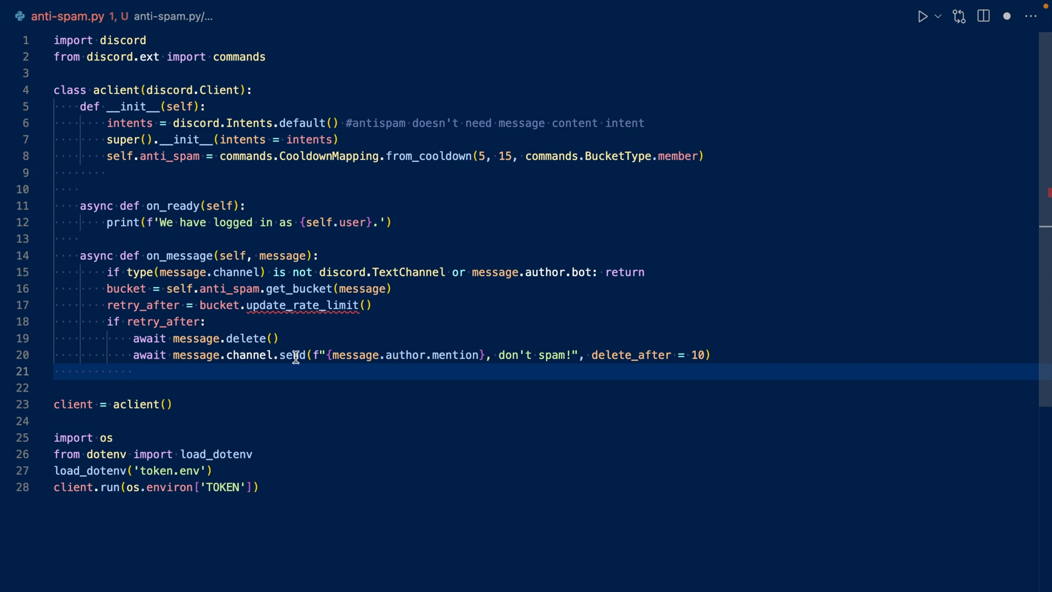
{"action": "mouse_move", "coordinate": [397, 355]}
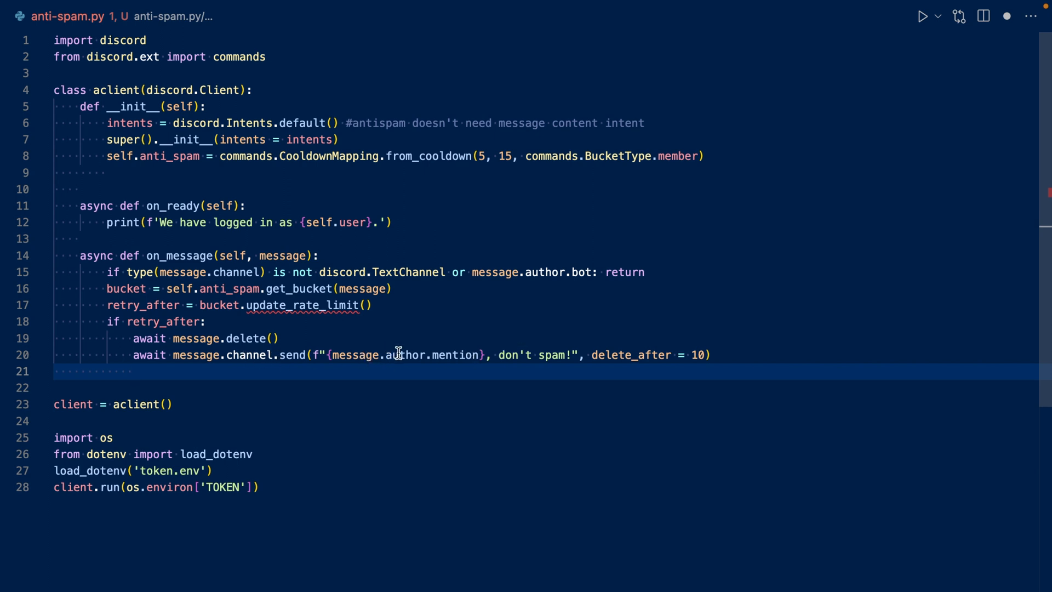
{"action": "mouse_move", "coordinate": [666, 356]}
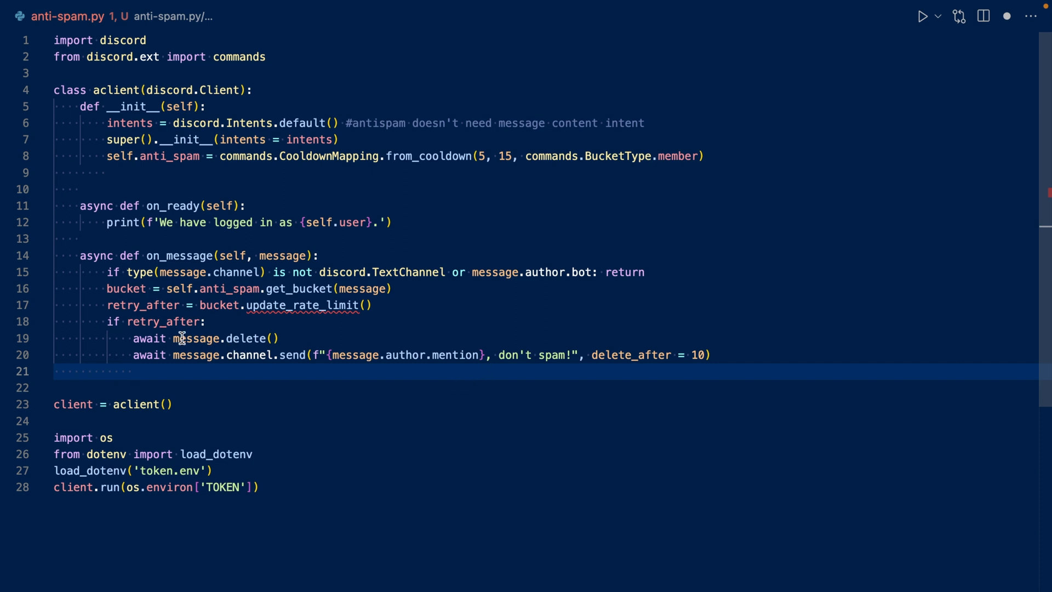
{"action": "mouse_move", "coordinate": [307, 335]}
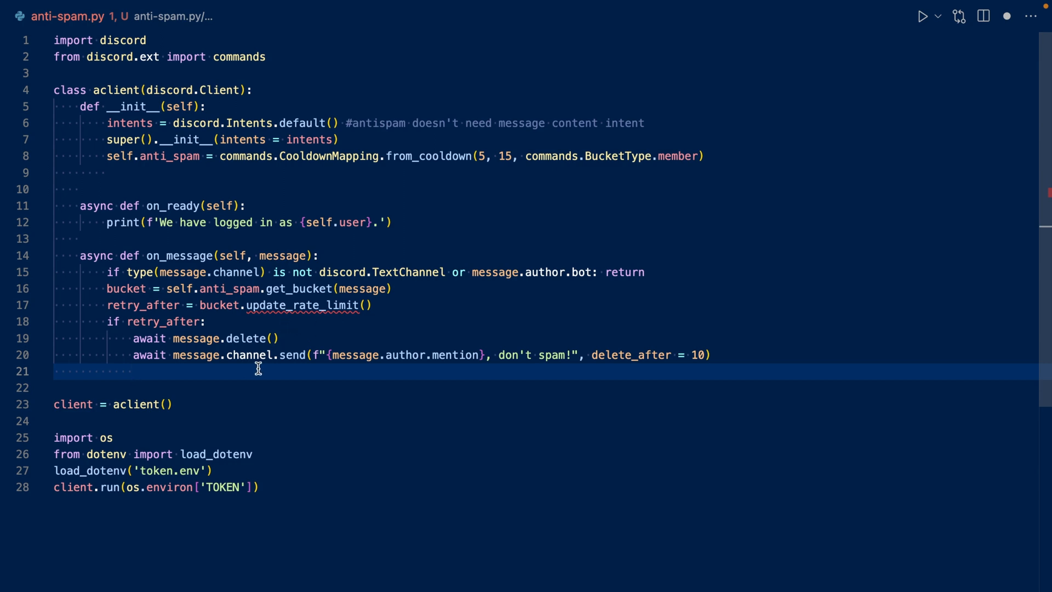
- Add self.too_many_violations CooldownMapping of 4 per 60 seconds per member in __init__
{"action": "type", "text": "self."}
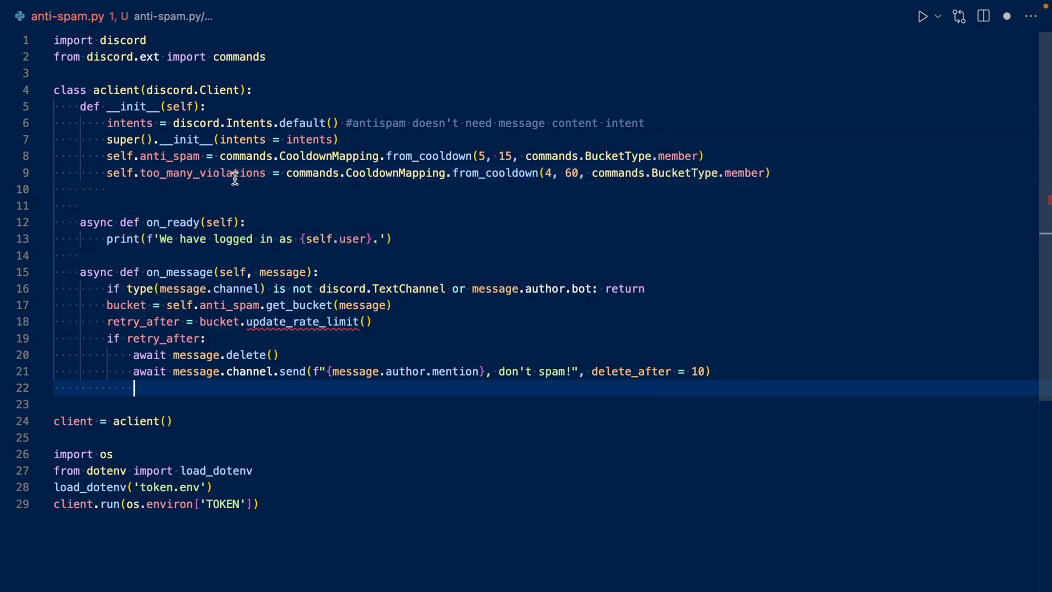
{"action": "mouse_move", "coordinate": [466, 173]}
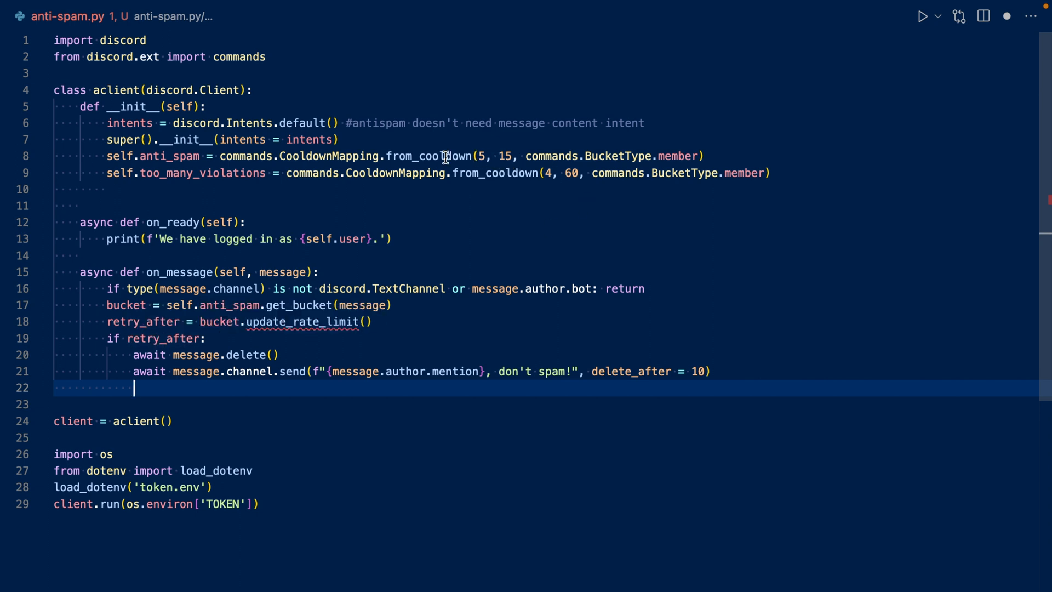
{"action": "mouse_move", "coordinate": [733, 144]}
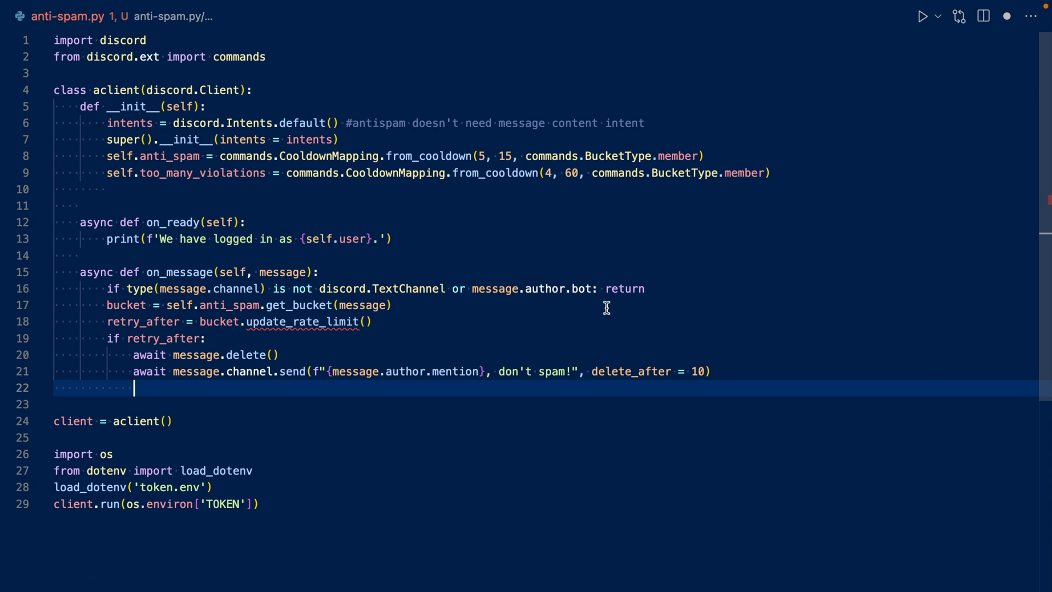
{"action": "mouse_move", "coordinate": [555, 175]}
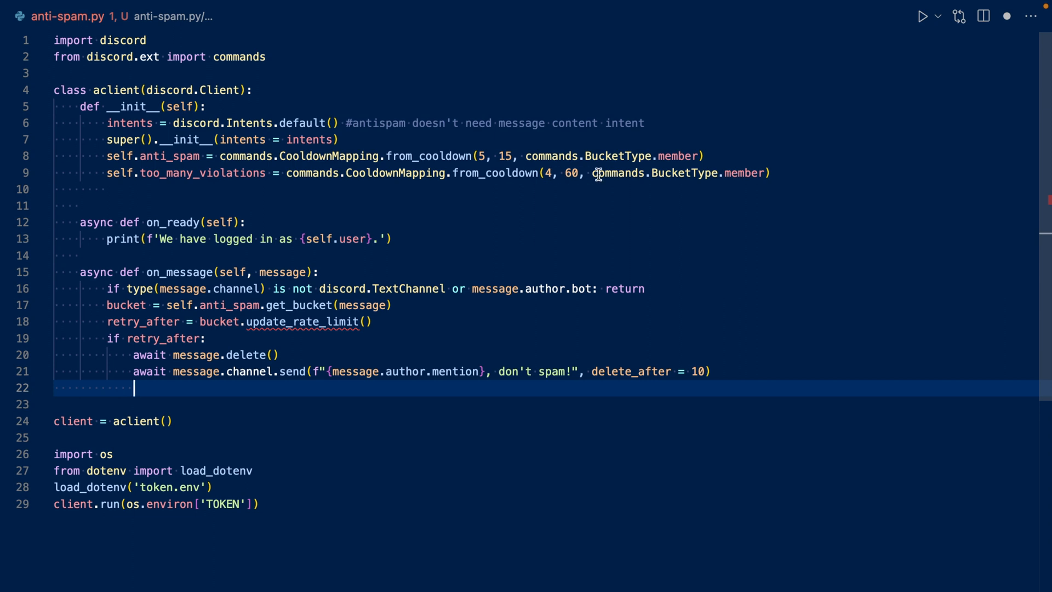
{"action": "mouse_move", "coordinate": [223, 392]}
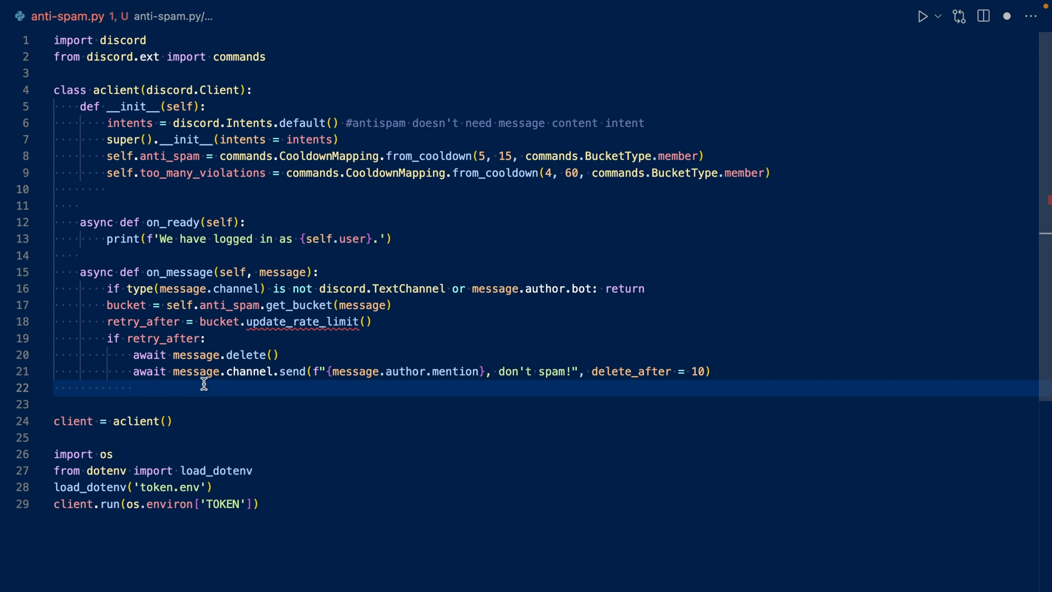
{"action": "mouse_move", "coordinate": [345, 317]}
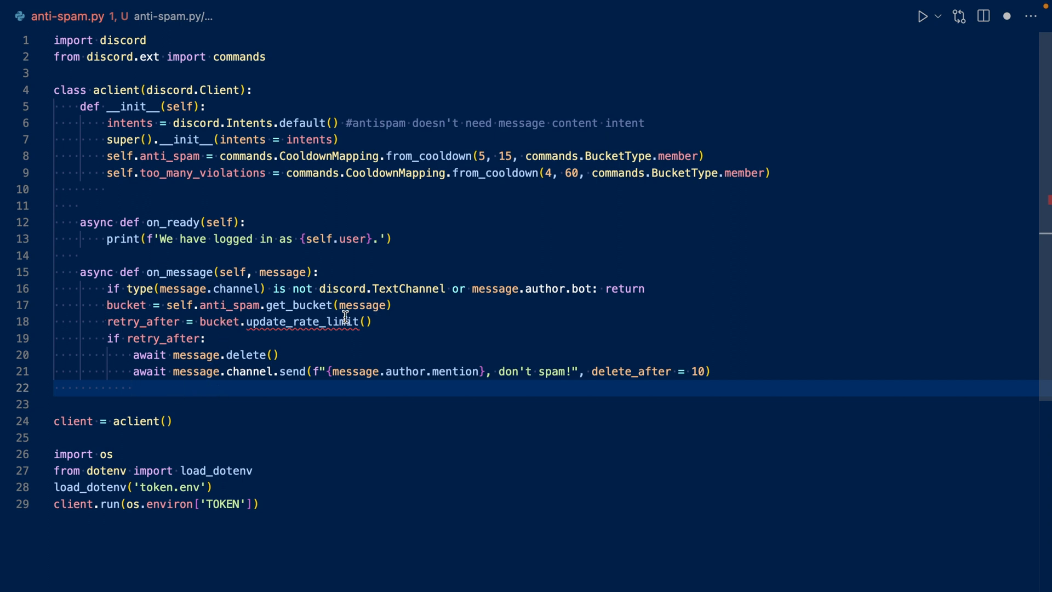
{"action": "mouse_move", "coordinate": [112, 305]}
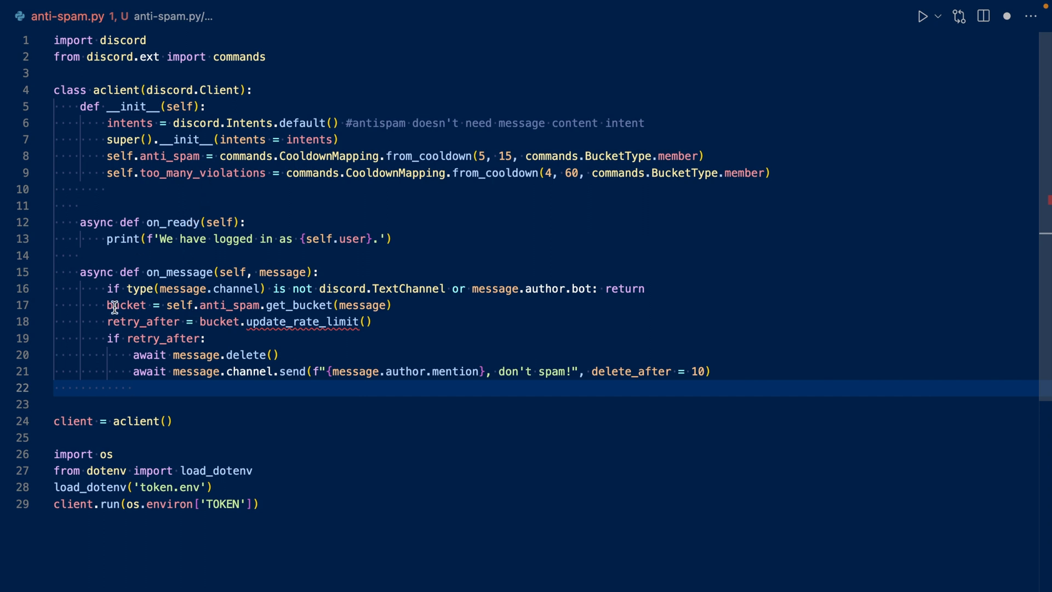
{"action": "mouse_move", "coordinate": [281, 227]}
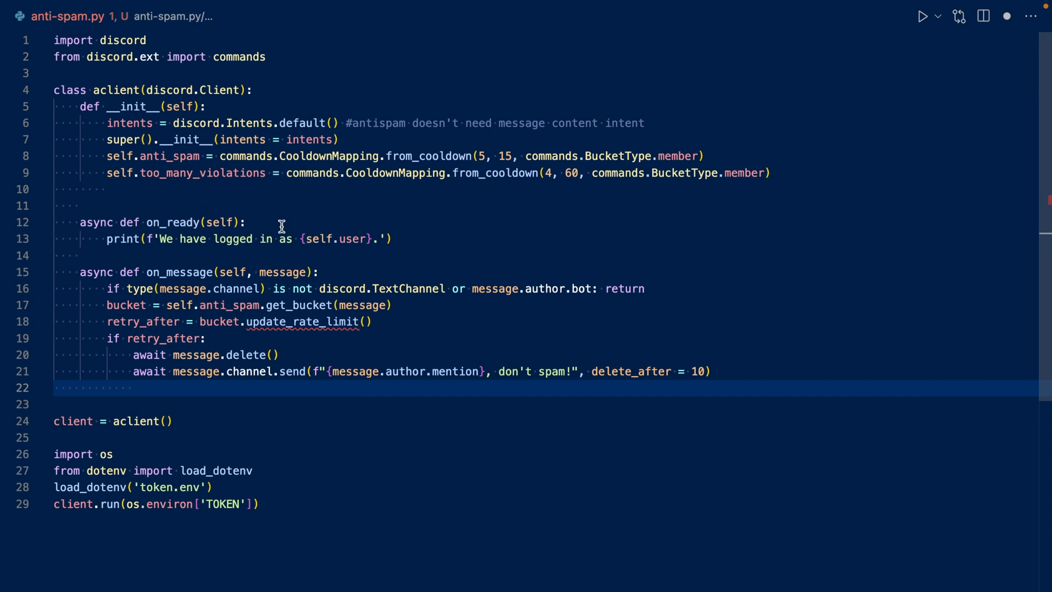
{"action": "mouse_move", "coordinate": [191, 327]}
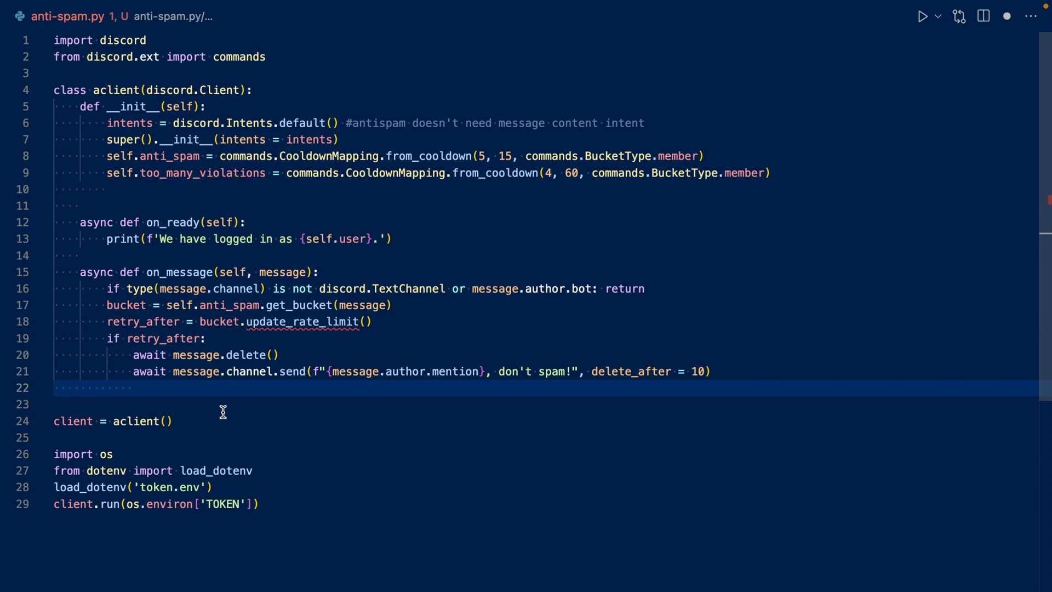
{"action": "mouse_move", "coordinate": [223, 391]}
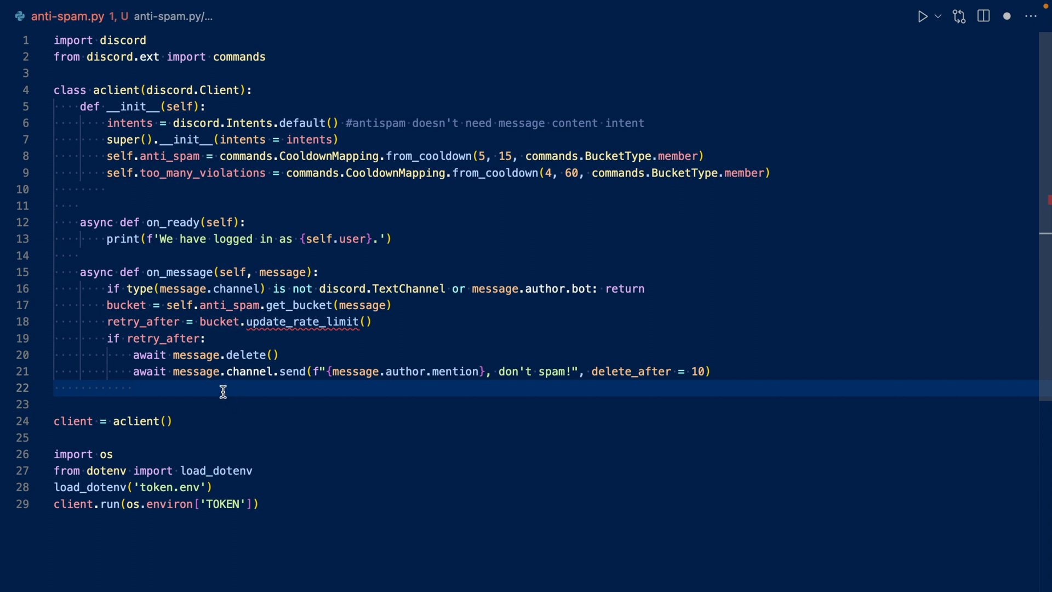
- Get the violations bucket and time out offenders for 10 minutes with reason 'Spamming'
{"action": "type", "text": "violations = self.too_many_violations.get_bucket(message)"}
{"action": "type", "text": "check = violations.update_rate_limit()"}
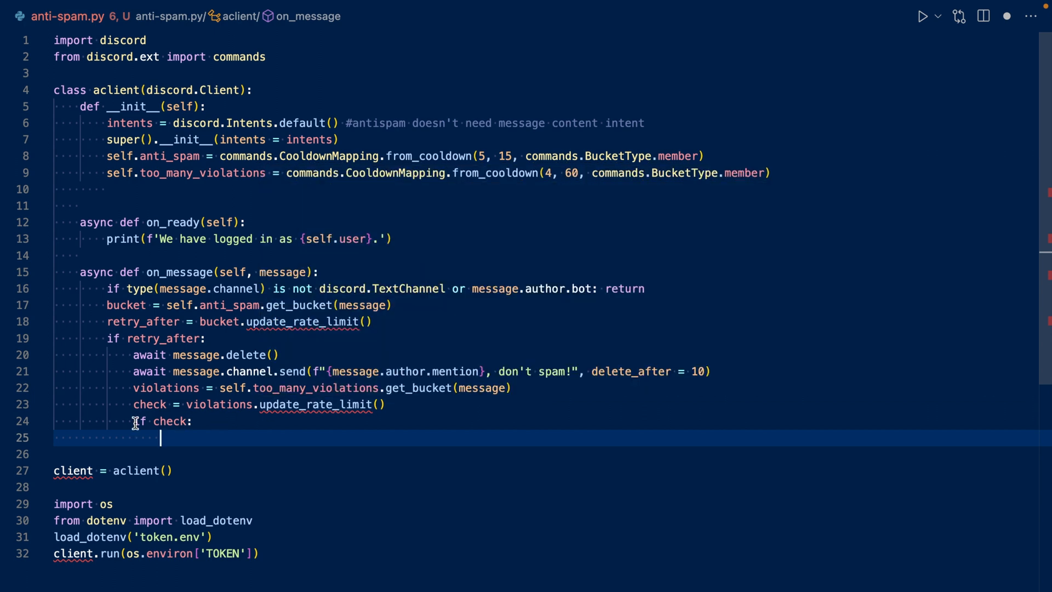
{"action": "mouse_move", "coordinate": [167, 421]}
{"action": "type", "text": "await message.author.timeout(timedelta("}
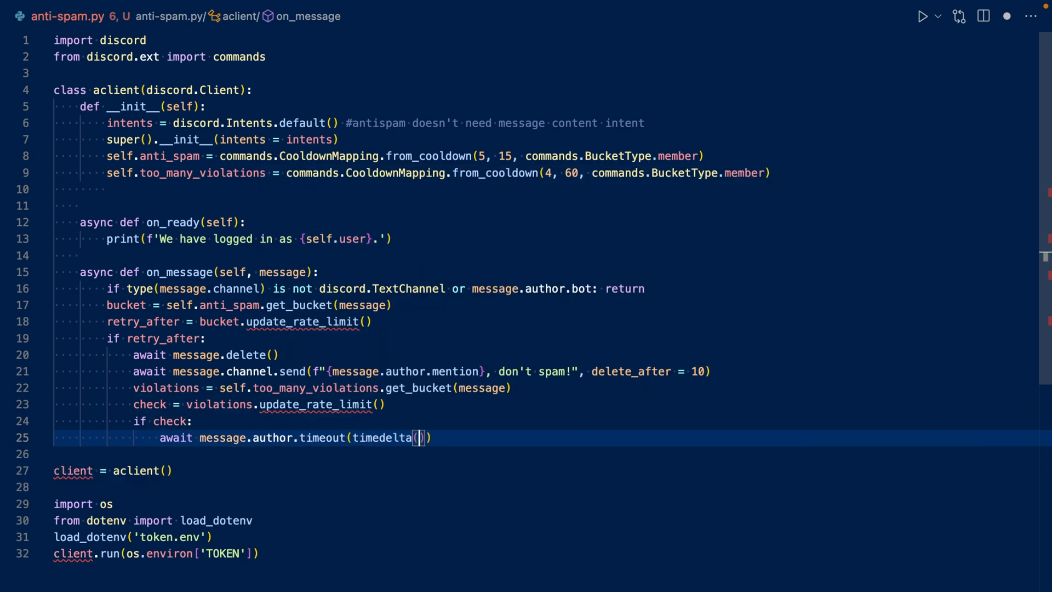
{"action": "type", "text": "minutes = 10), reason = \"Spamming\""}
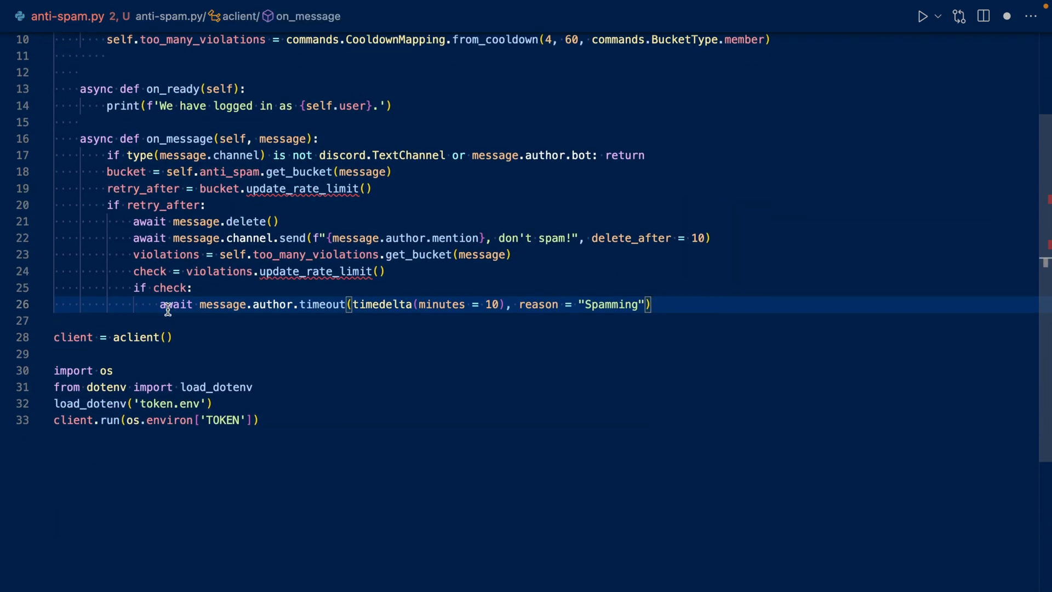
{"action": "mouse_move", "coordinate": [453, 307]}
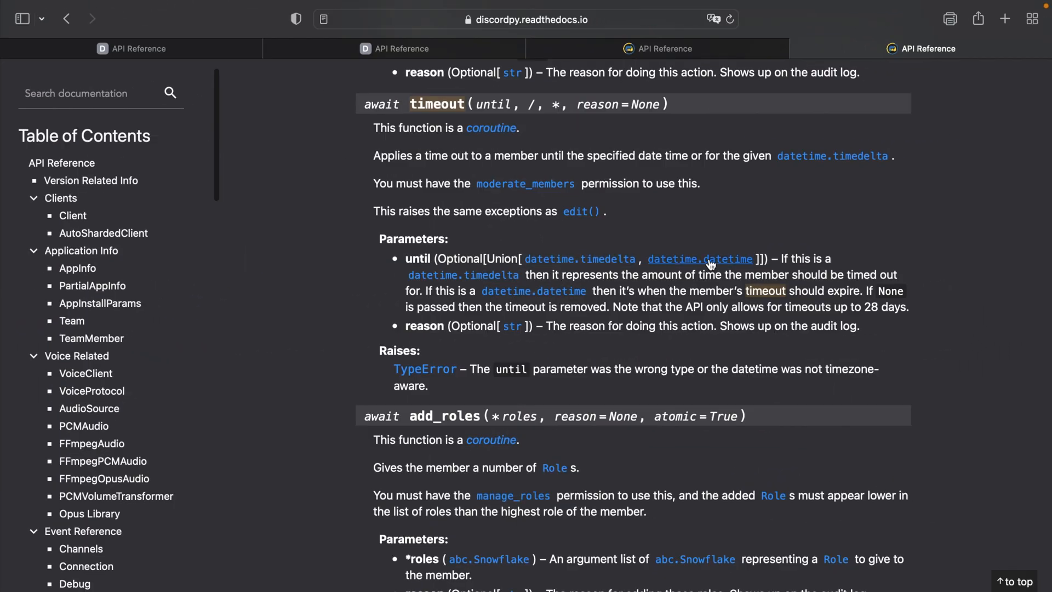
{"action": "mouse_move", "coordinate": [580, 259]}
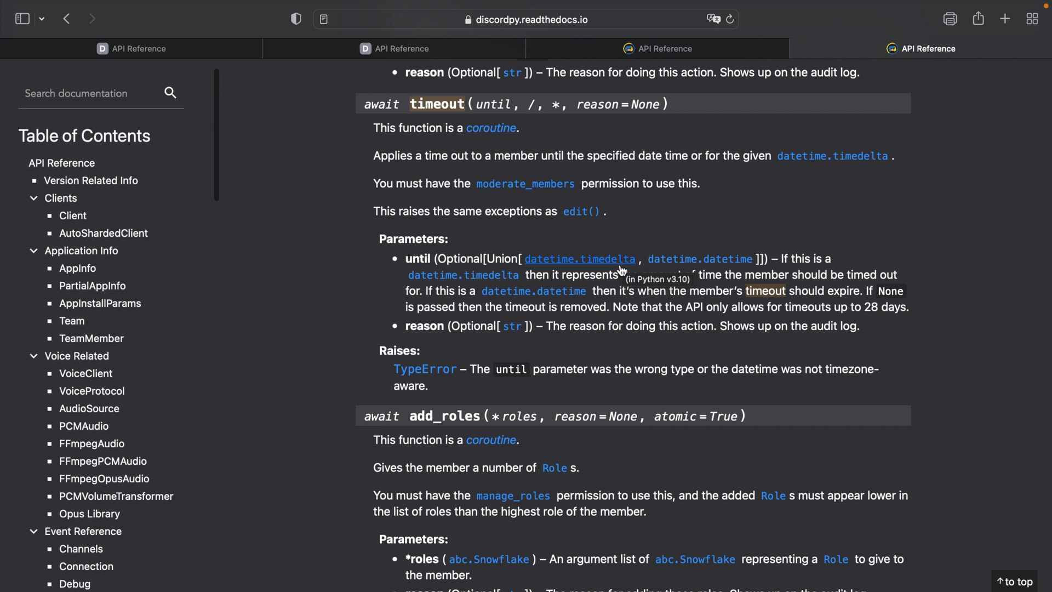
{"action": "mouse_move", "coordinate": [619, 264]}
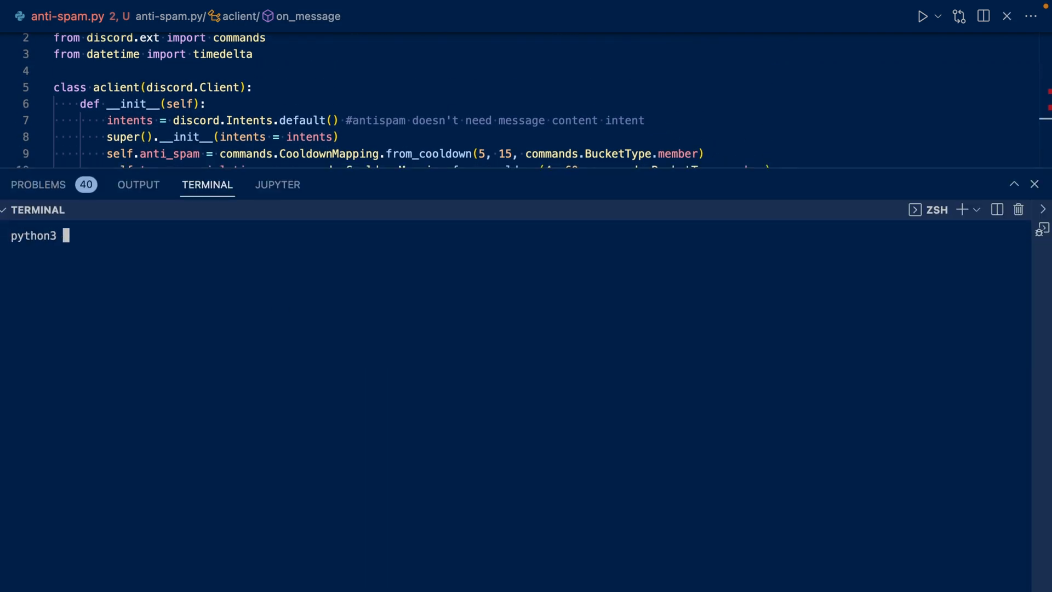
- Import timedelta from datetime and run python3 anti-spam.py in the integrated terminal
{"action": "type", "text": "anti-spam.py"}
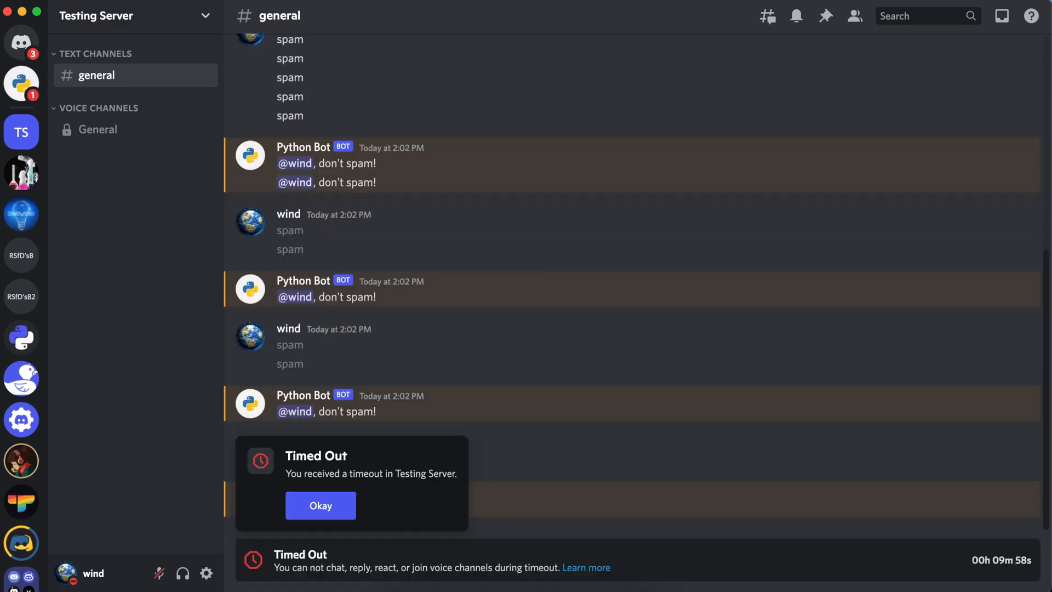
- Spam #general, see the bot's warnings and timeout, and dismiss the Timed Out notice
{"action": "left_click", "coordinate": [320, 505]}
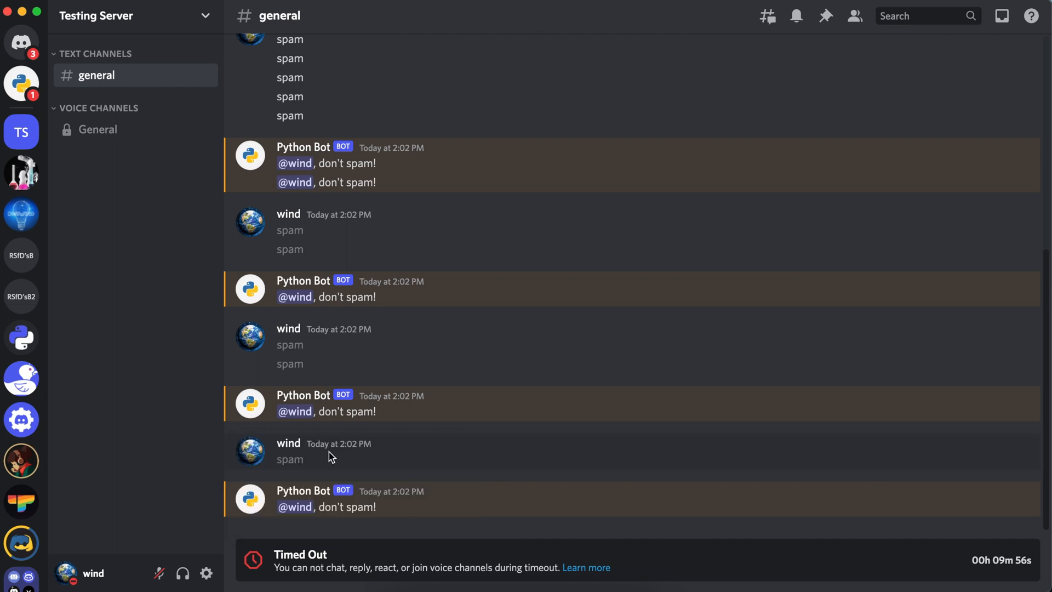
{"action": "mouse_move", "coordinate": [21, 83]}
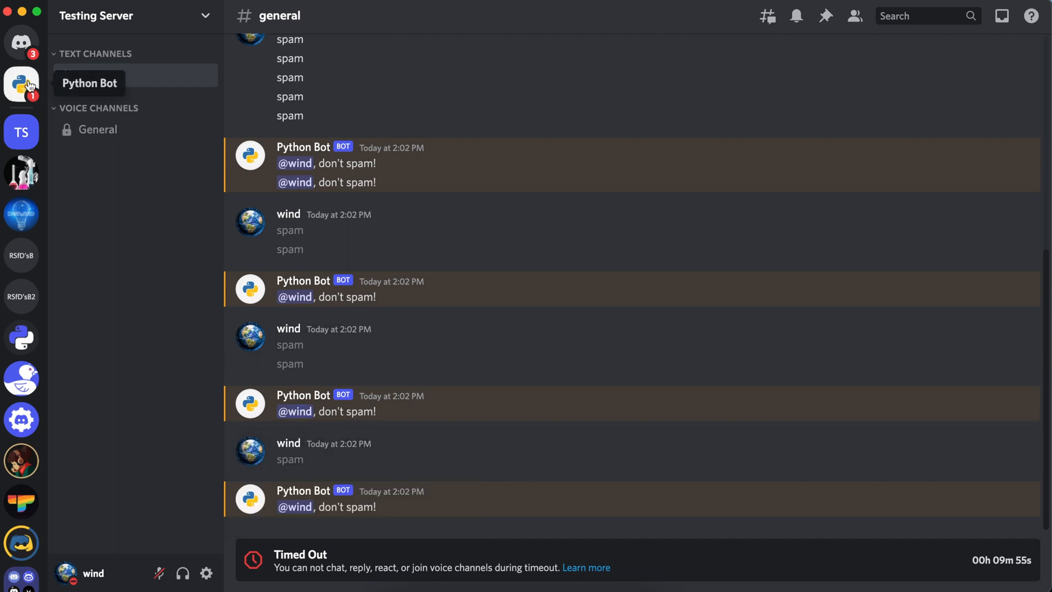